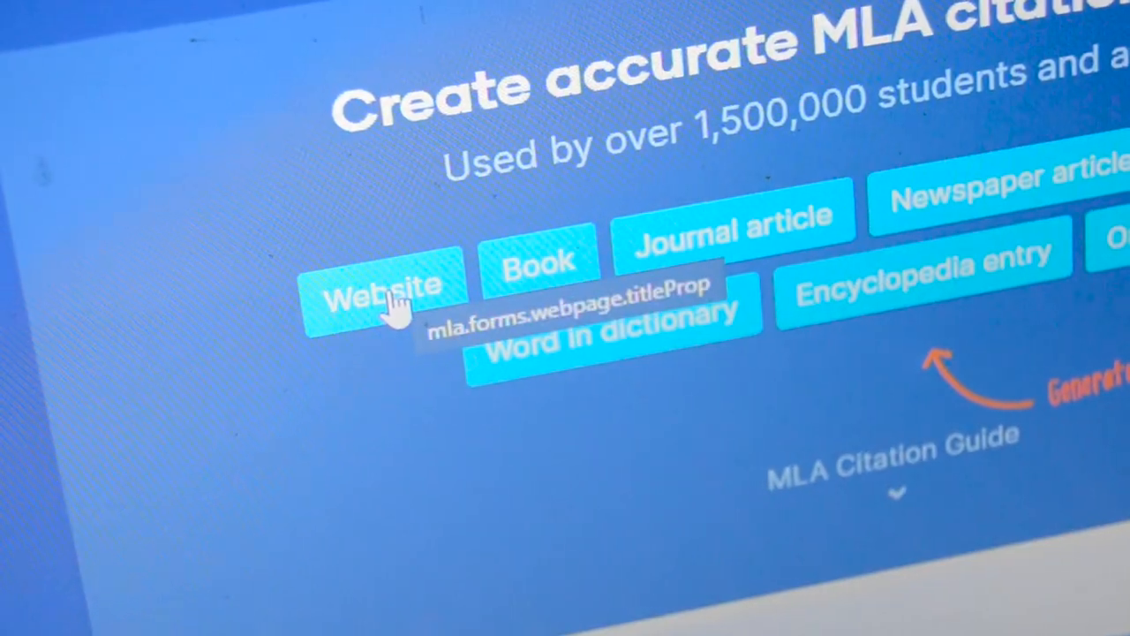
- Choose the Website source type to get an empty 'Webpage or online article' citation form
left_click(381, 291)
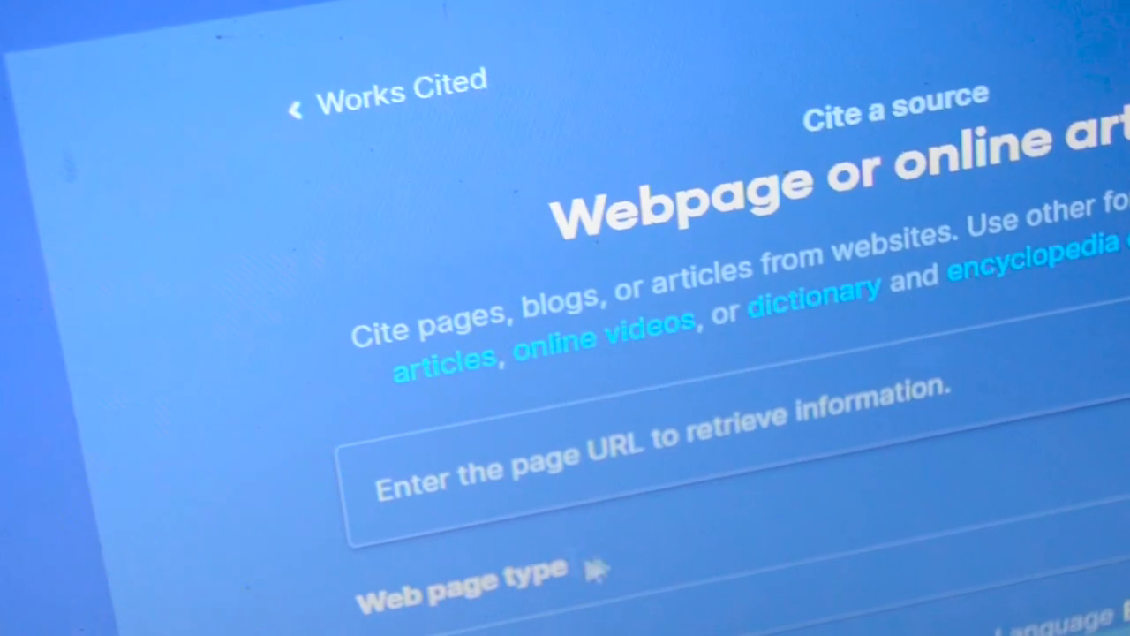